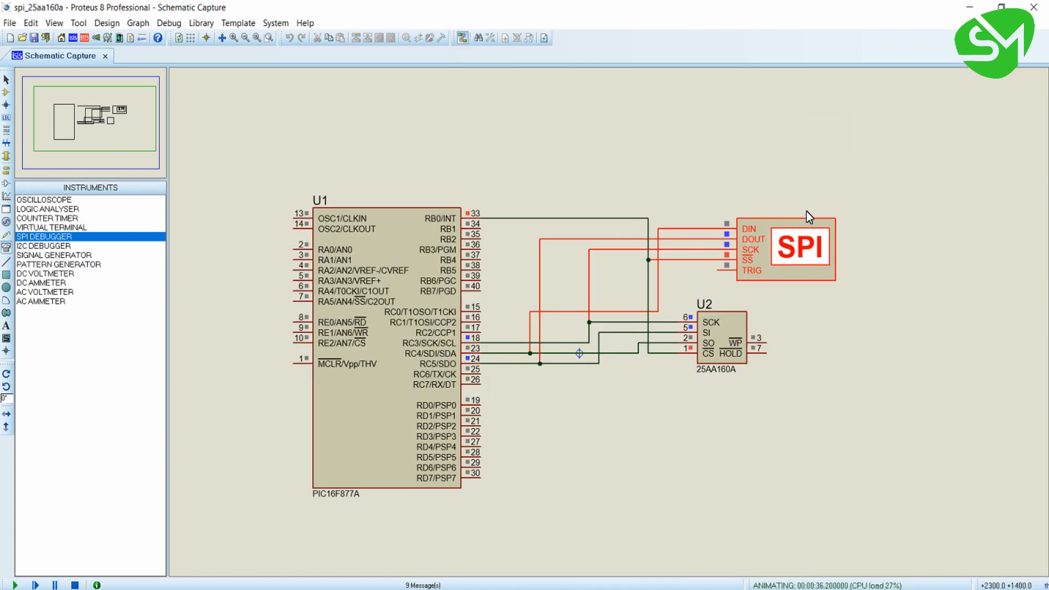
# - Open the SPI Debug monitor window from the SPI debugger instrument during simulation
pyautogui.doubleClick(784, 247)
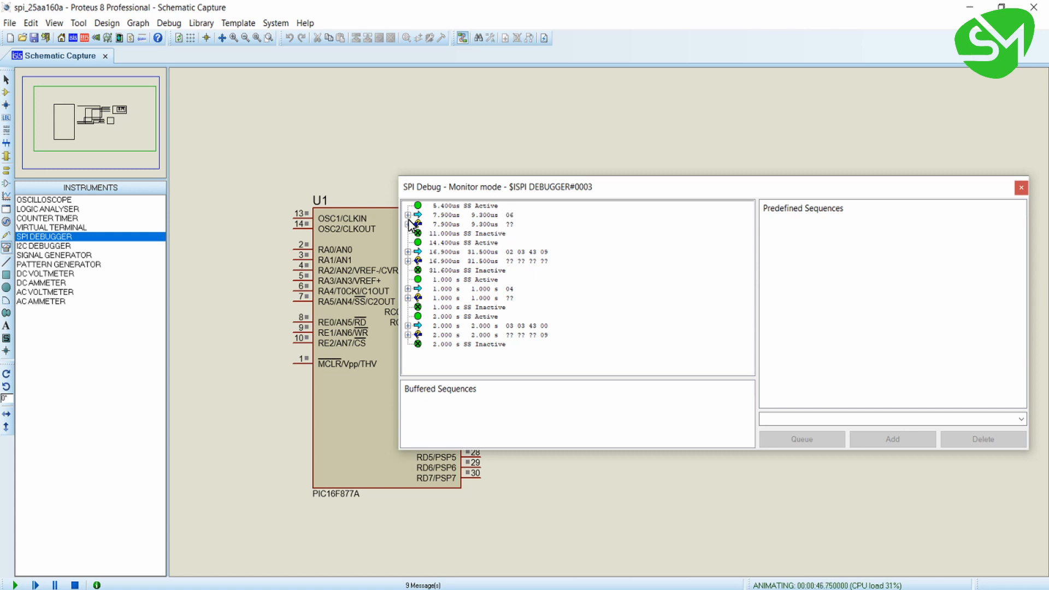
pyautogui.moveTo(428, 235)
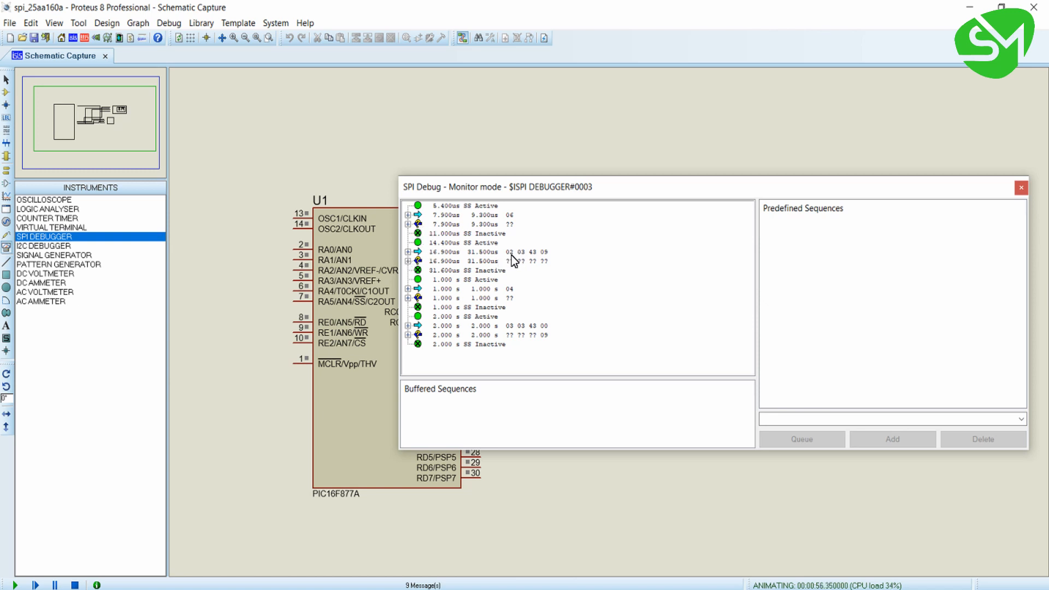
pyautogui.click(492, 335)
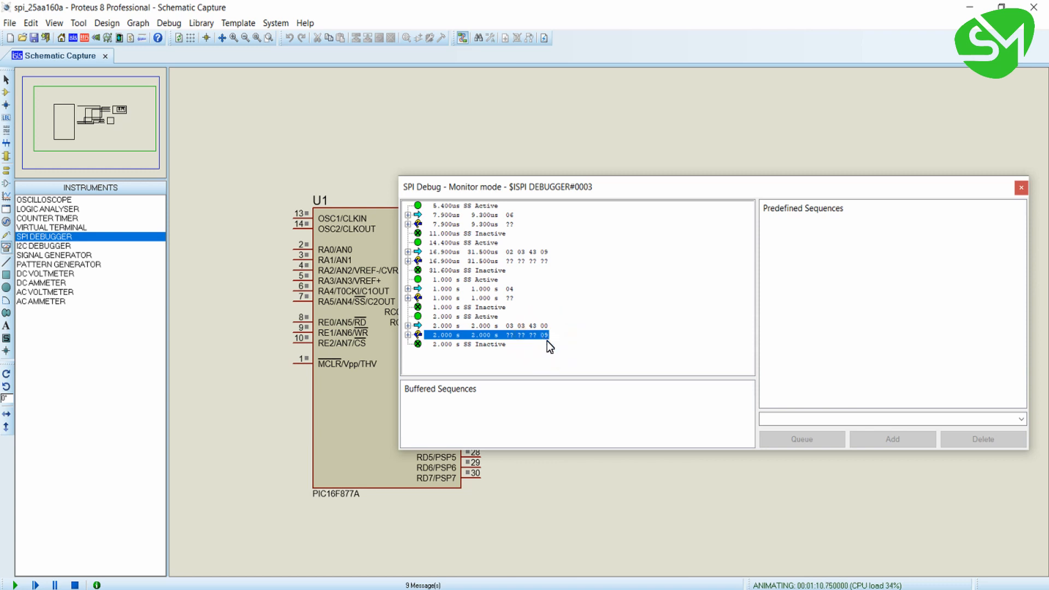
pyautogui.moveTo(522, 335)
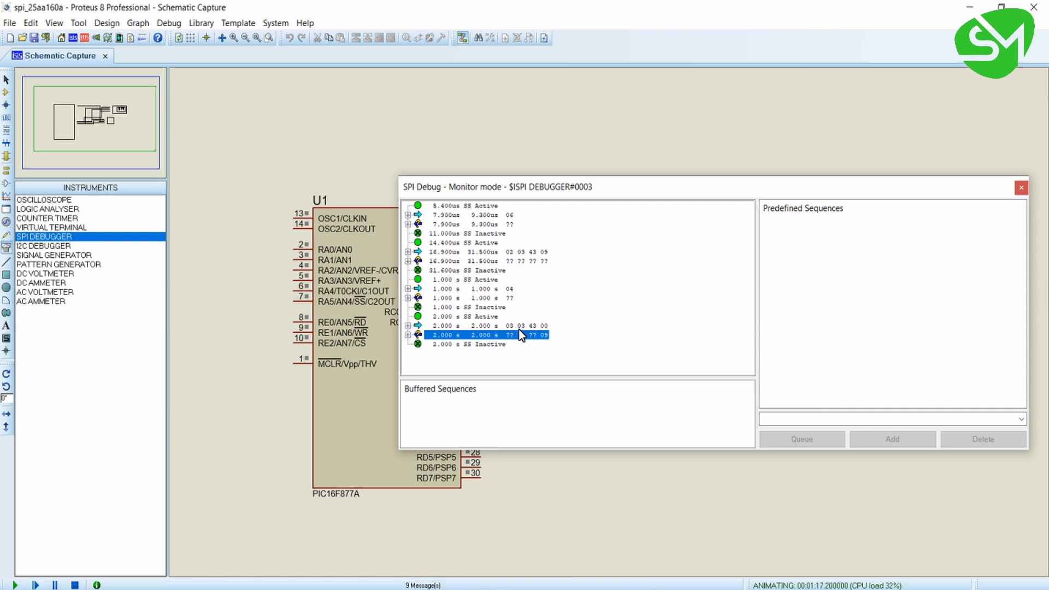
pyautogui.moveTo(525, 328)
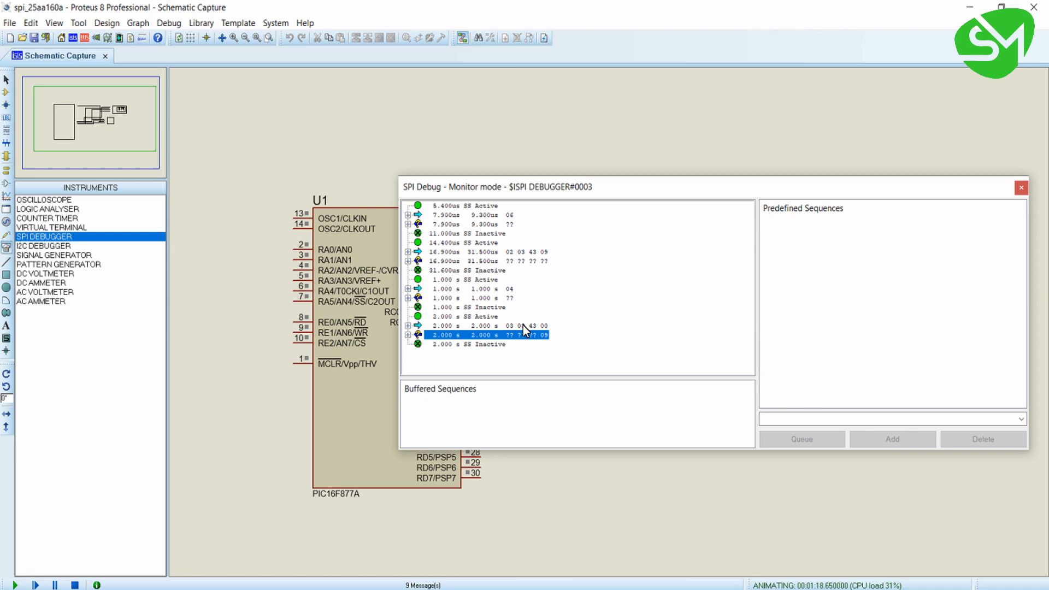